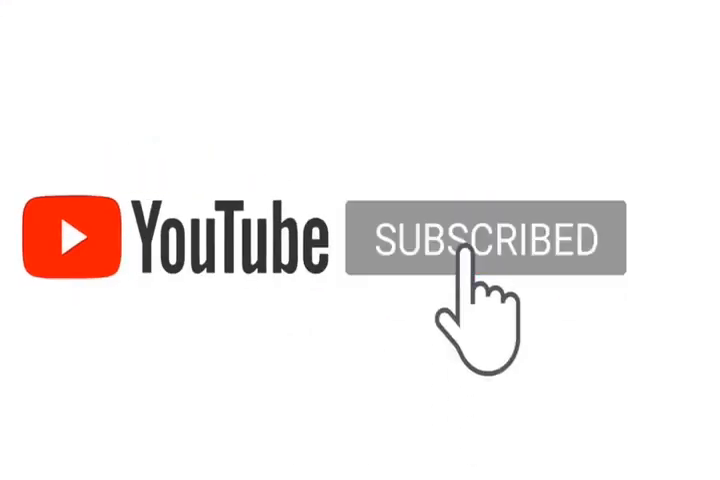
pyautogui.click(482, 240)
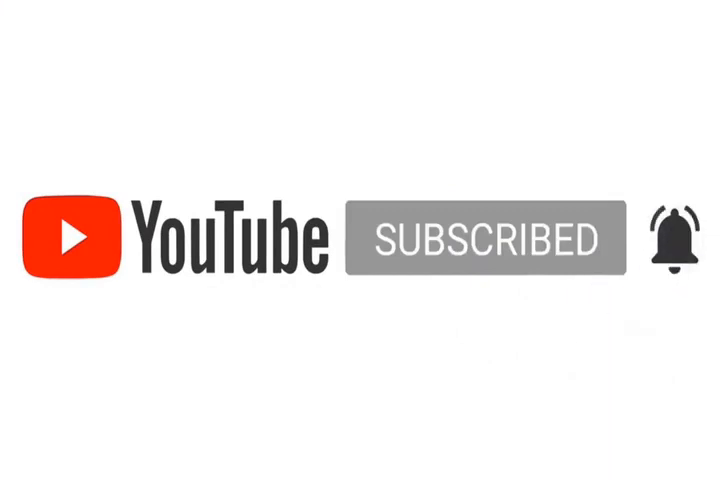